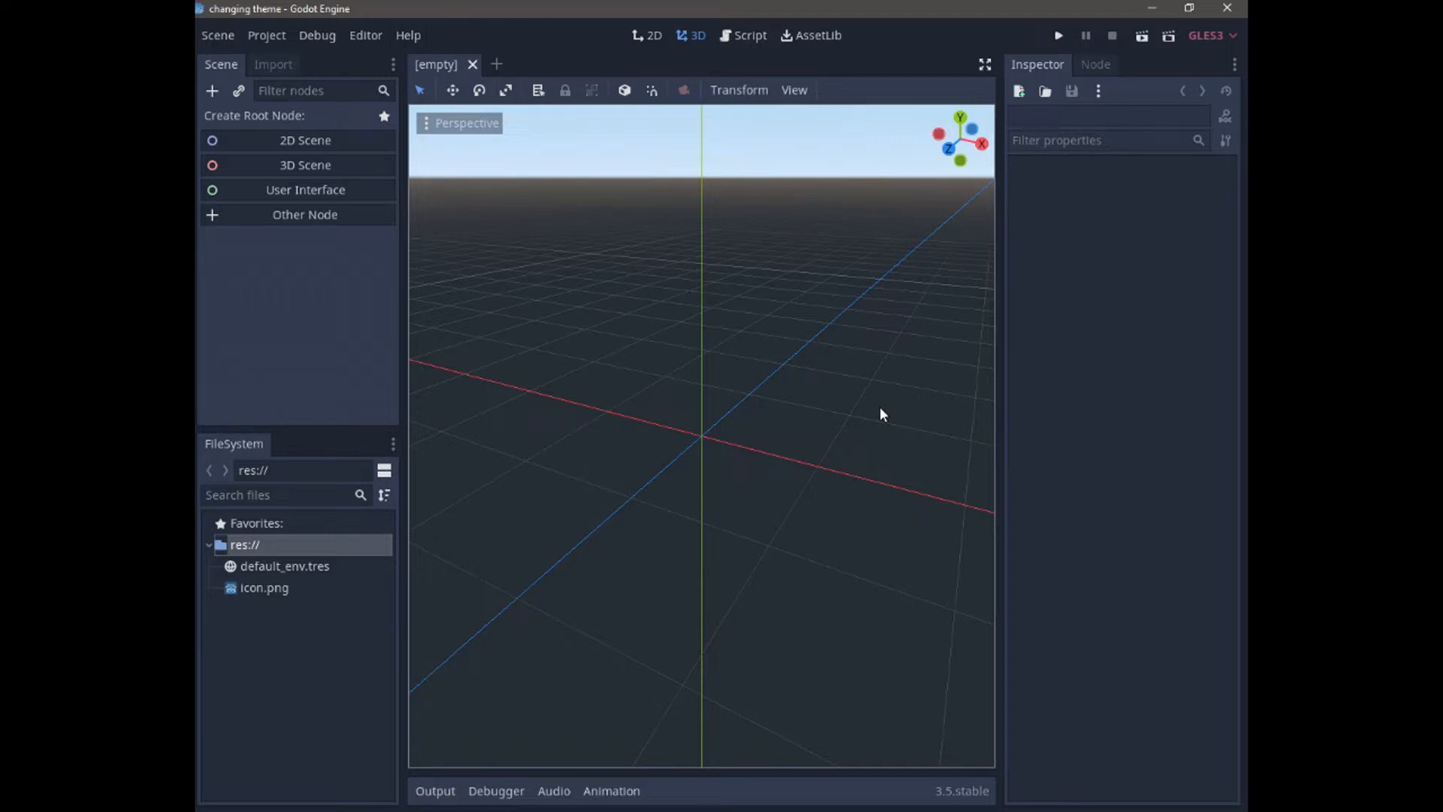
- Open Editor Settings from the Editor menu
left_click(365, 35)
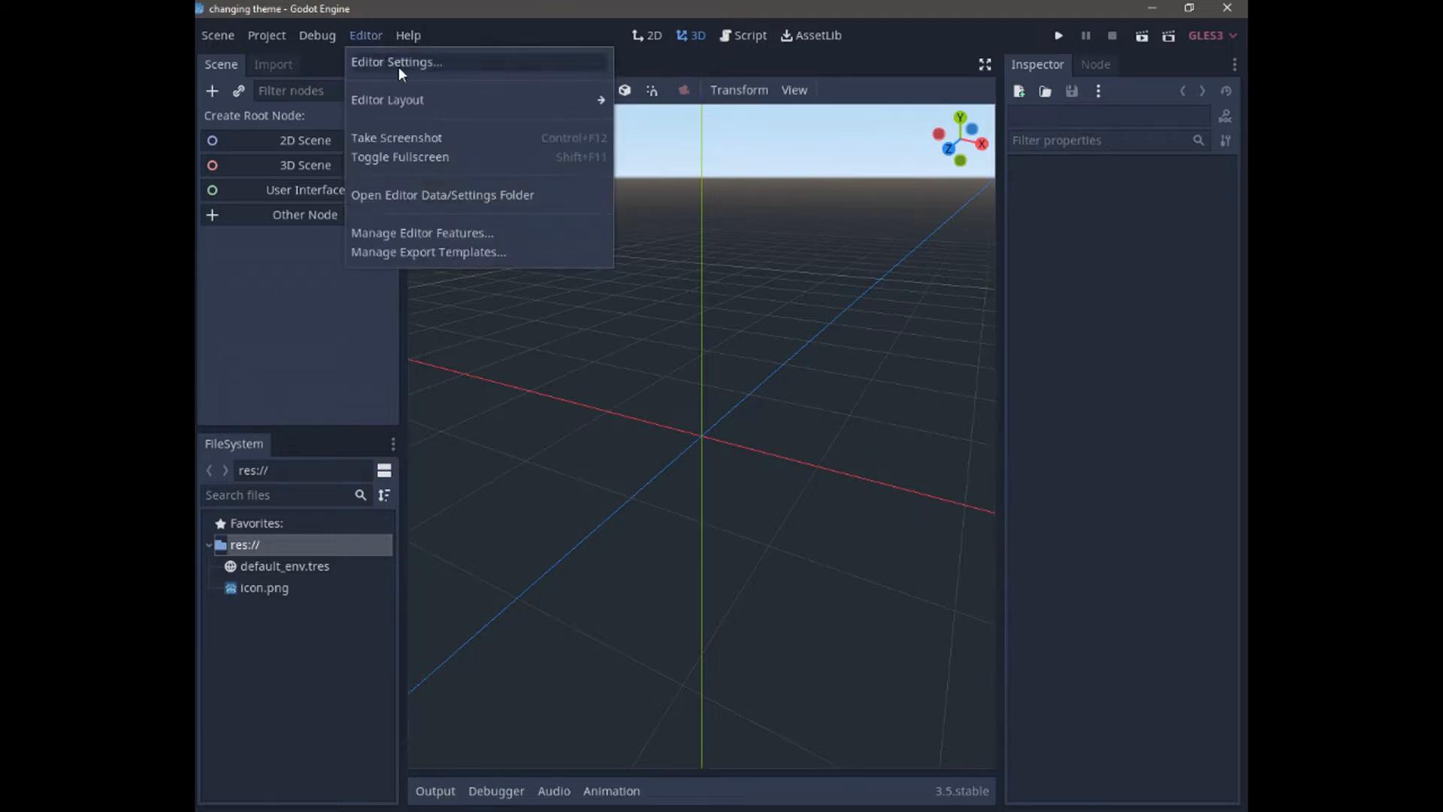
left_click(396, 62)
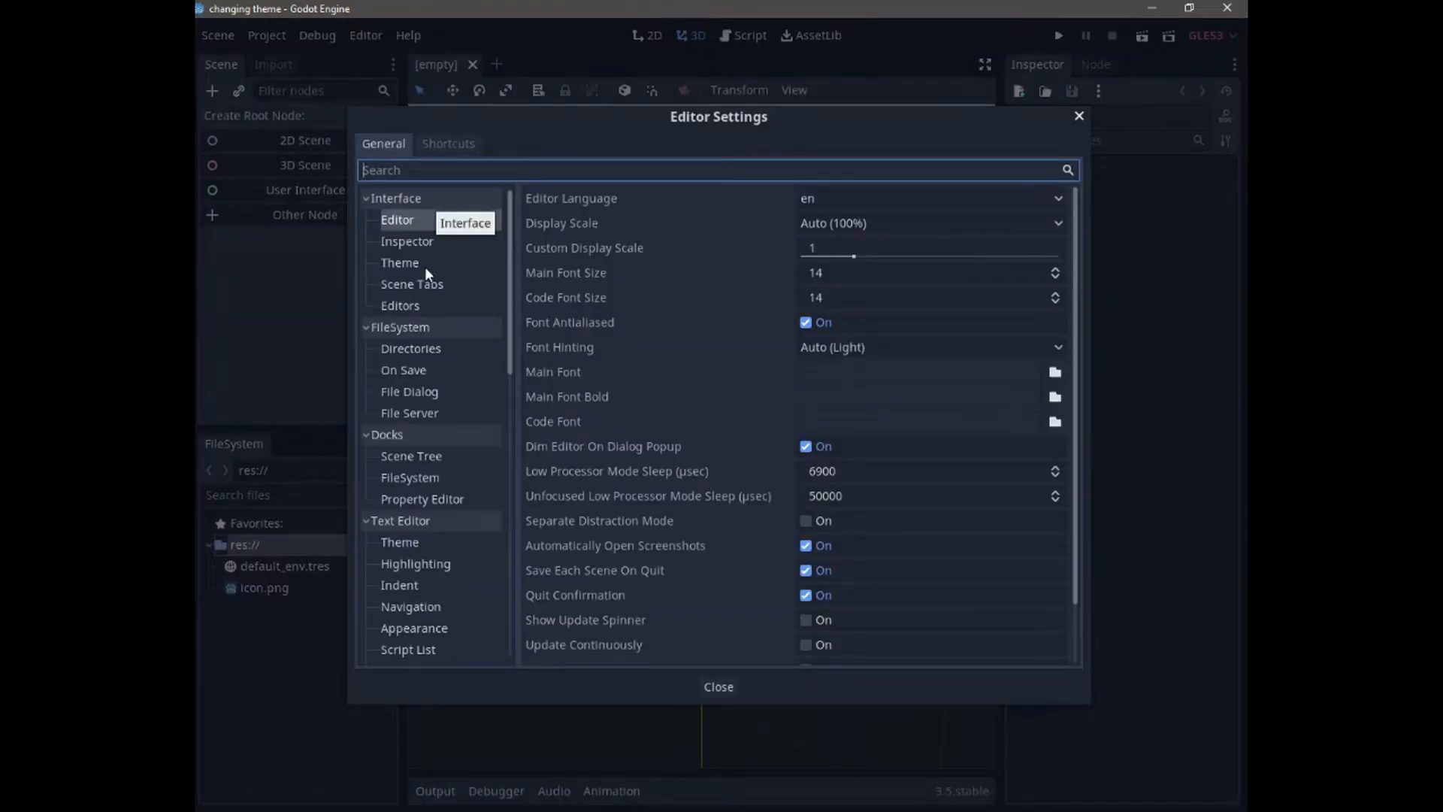
- Under Interface > Theme, try the Solarized (Light) preset, then choose Alien
left_click(400, 262)
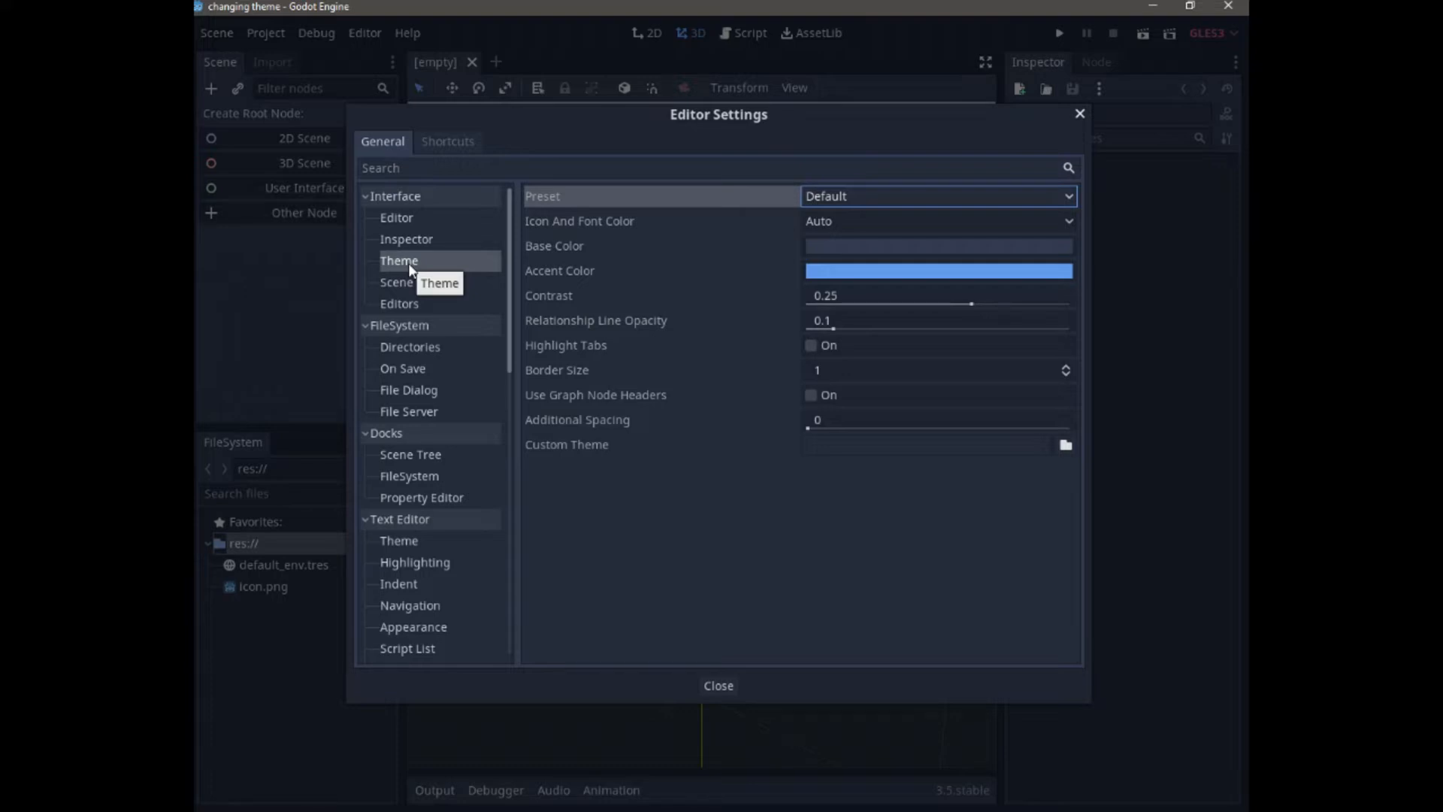
mouse_move(531, 256)
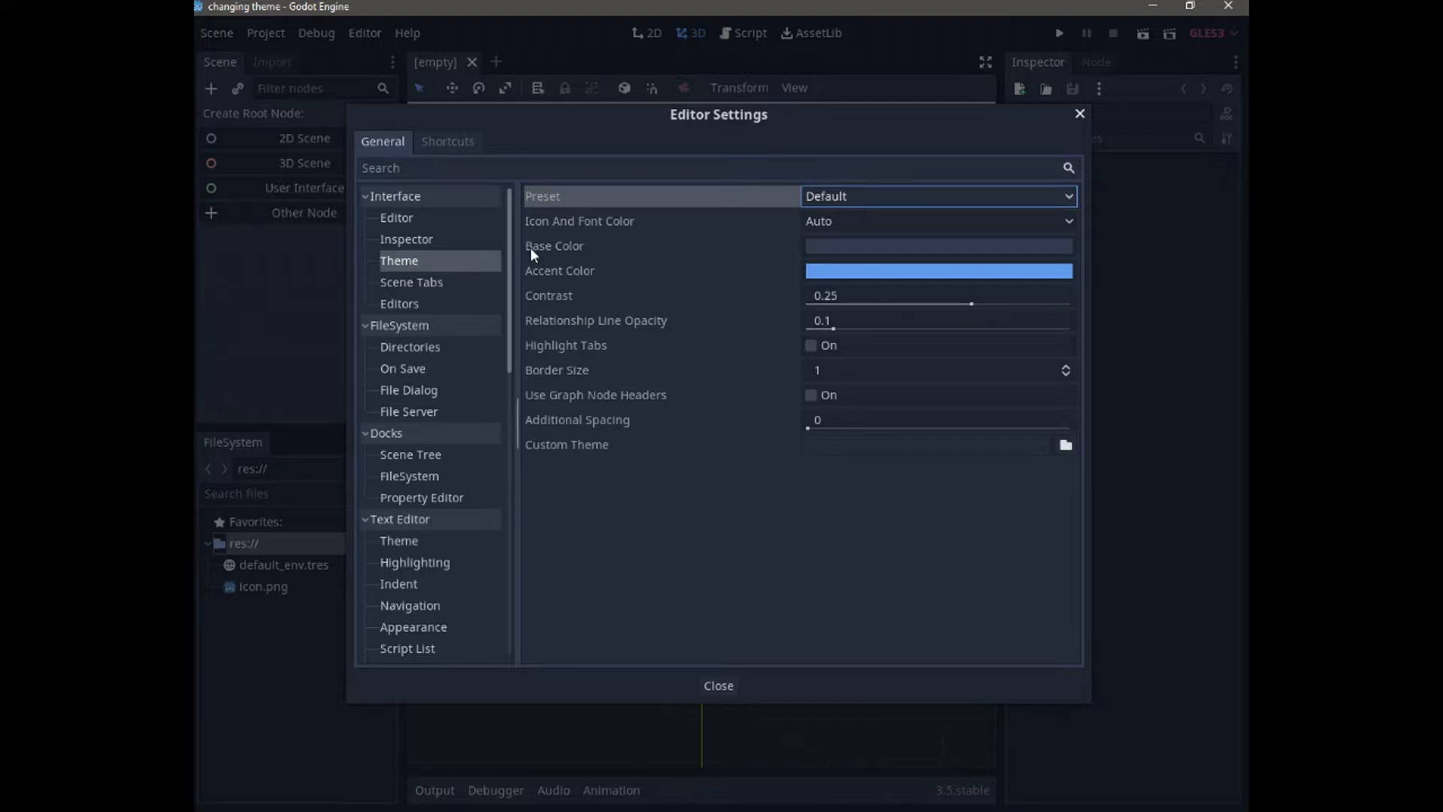
left_click(937, 195)
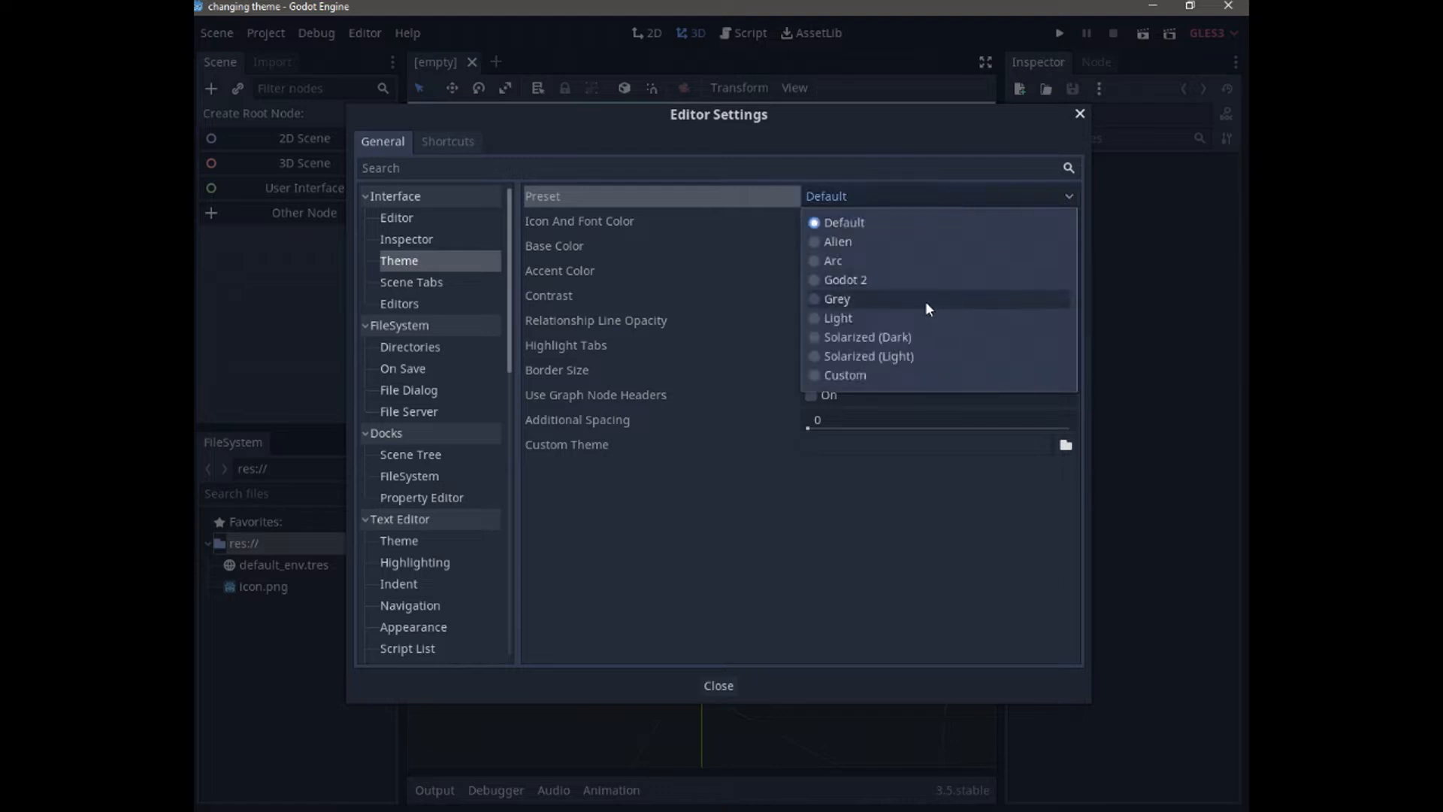
left_click(866, 356)
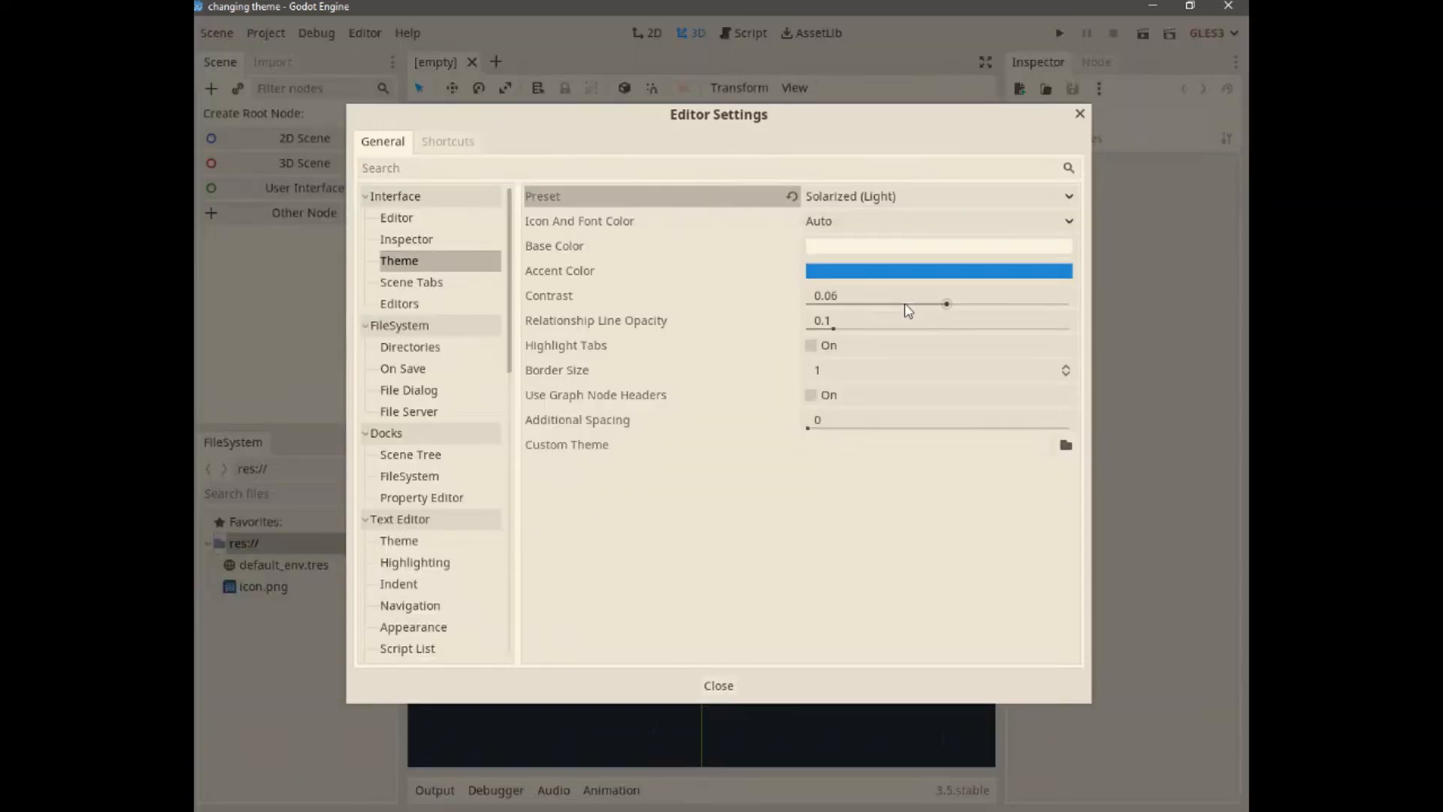
mouse_move(880, 230)
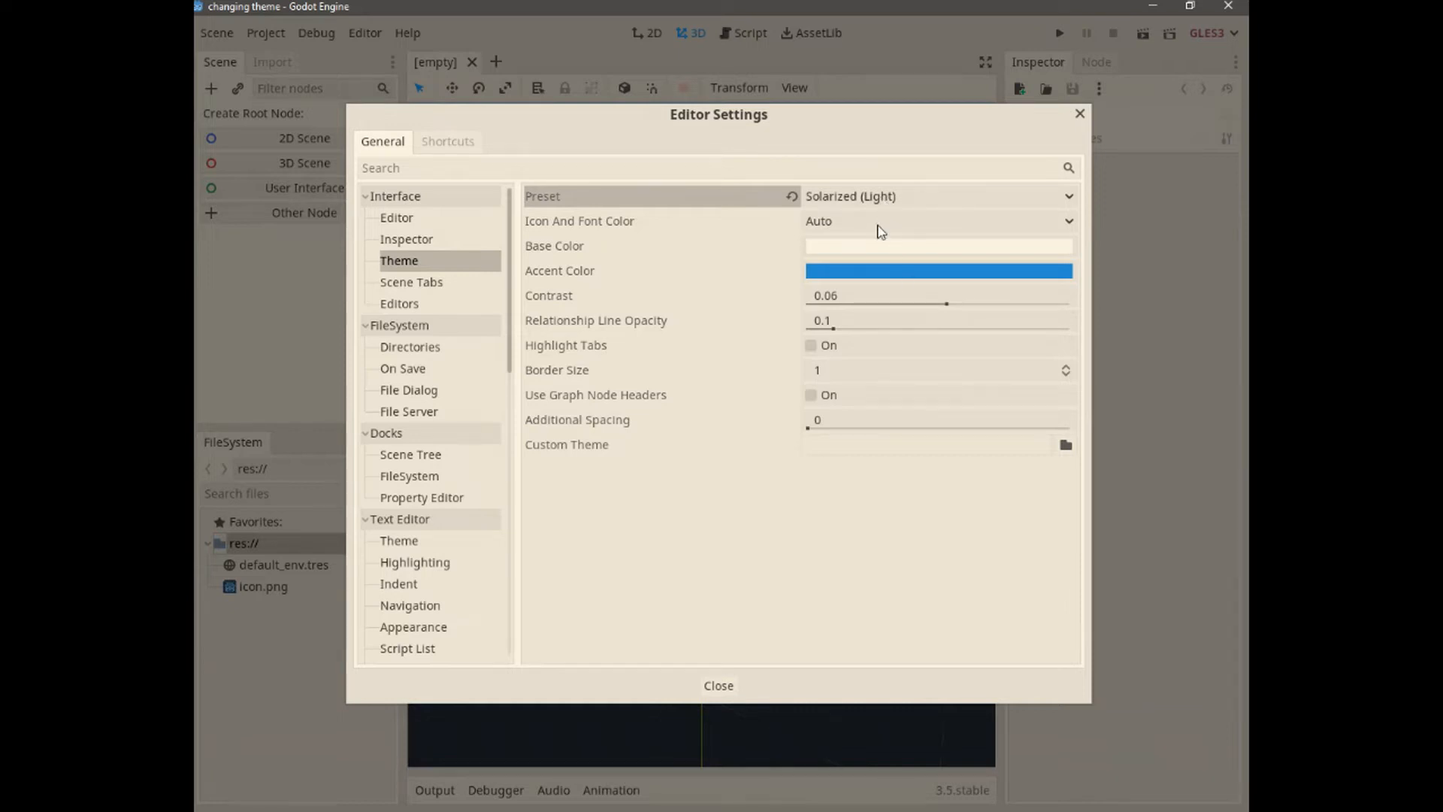
left_click(936, 196)
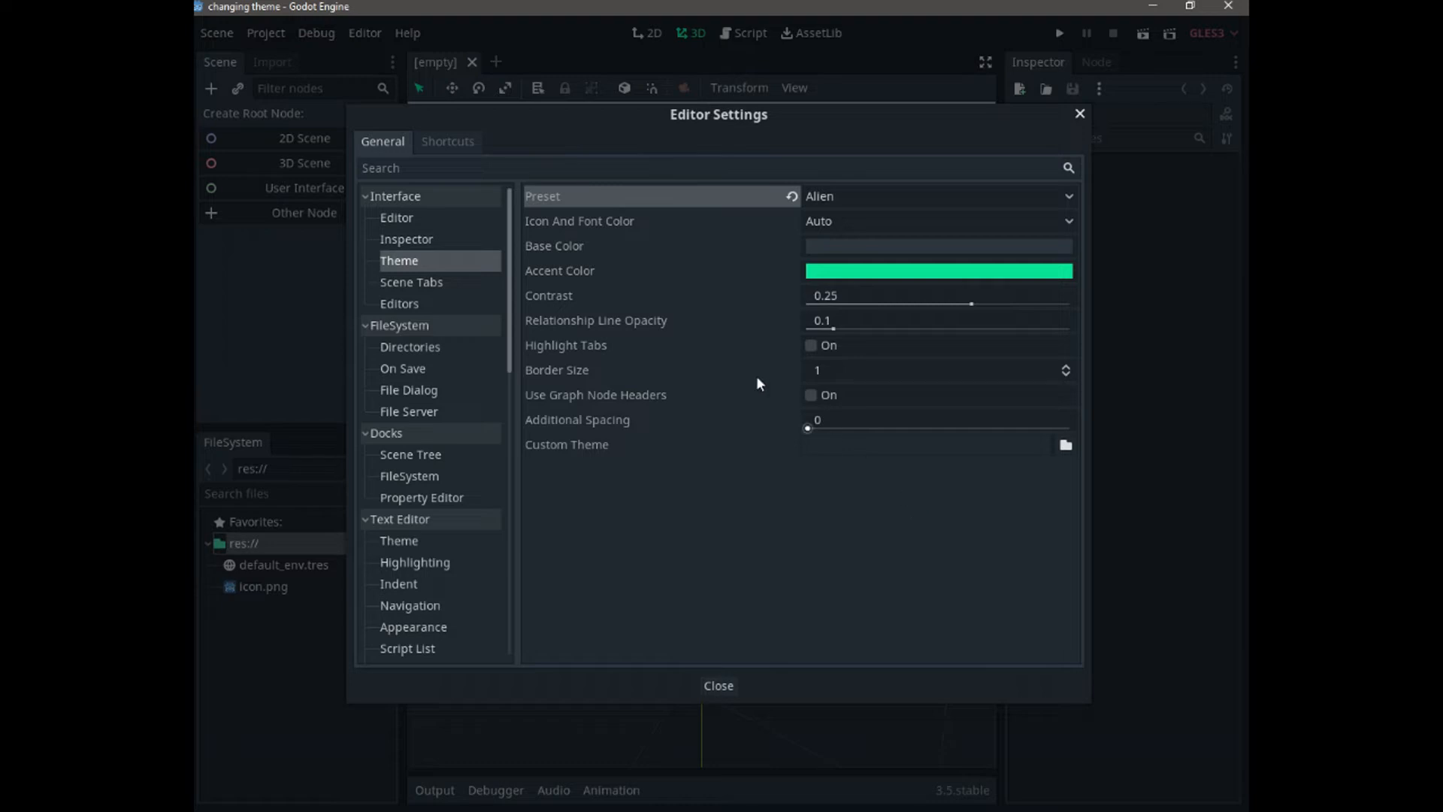
mouse_move(697, 270)
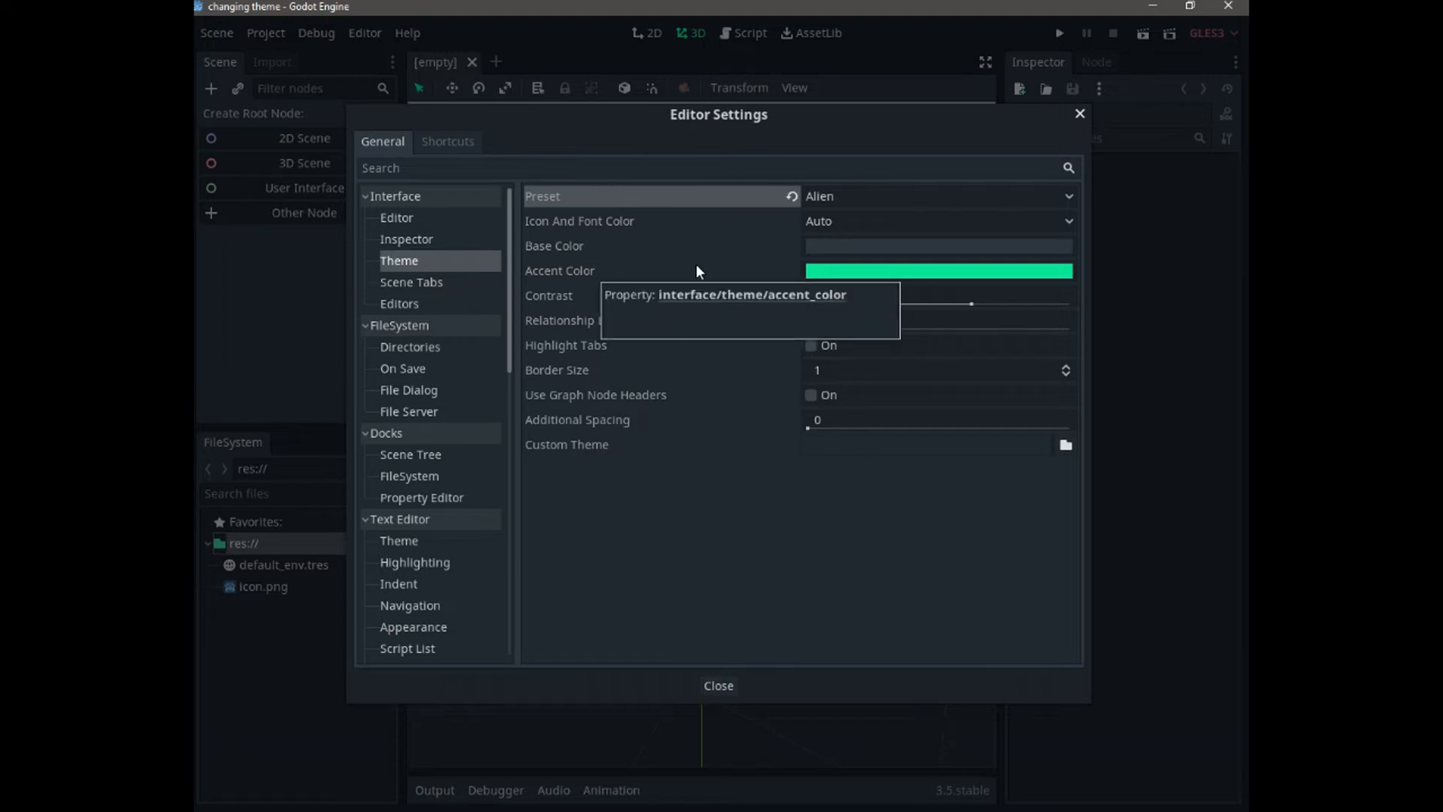
- Set the theme's base colour to dark red and its accent colour to white
left_click(936, 269)
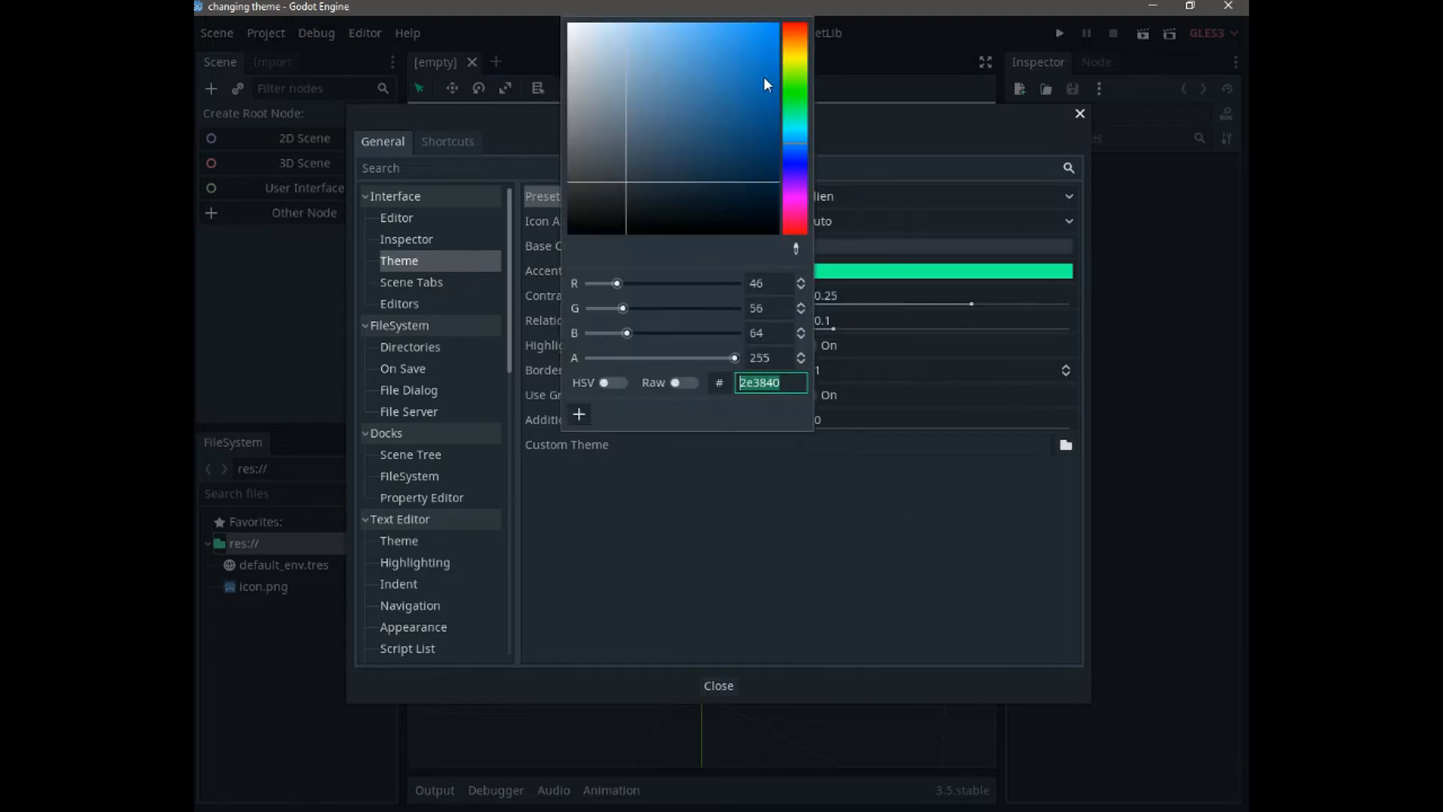
left_click(794, 178)
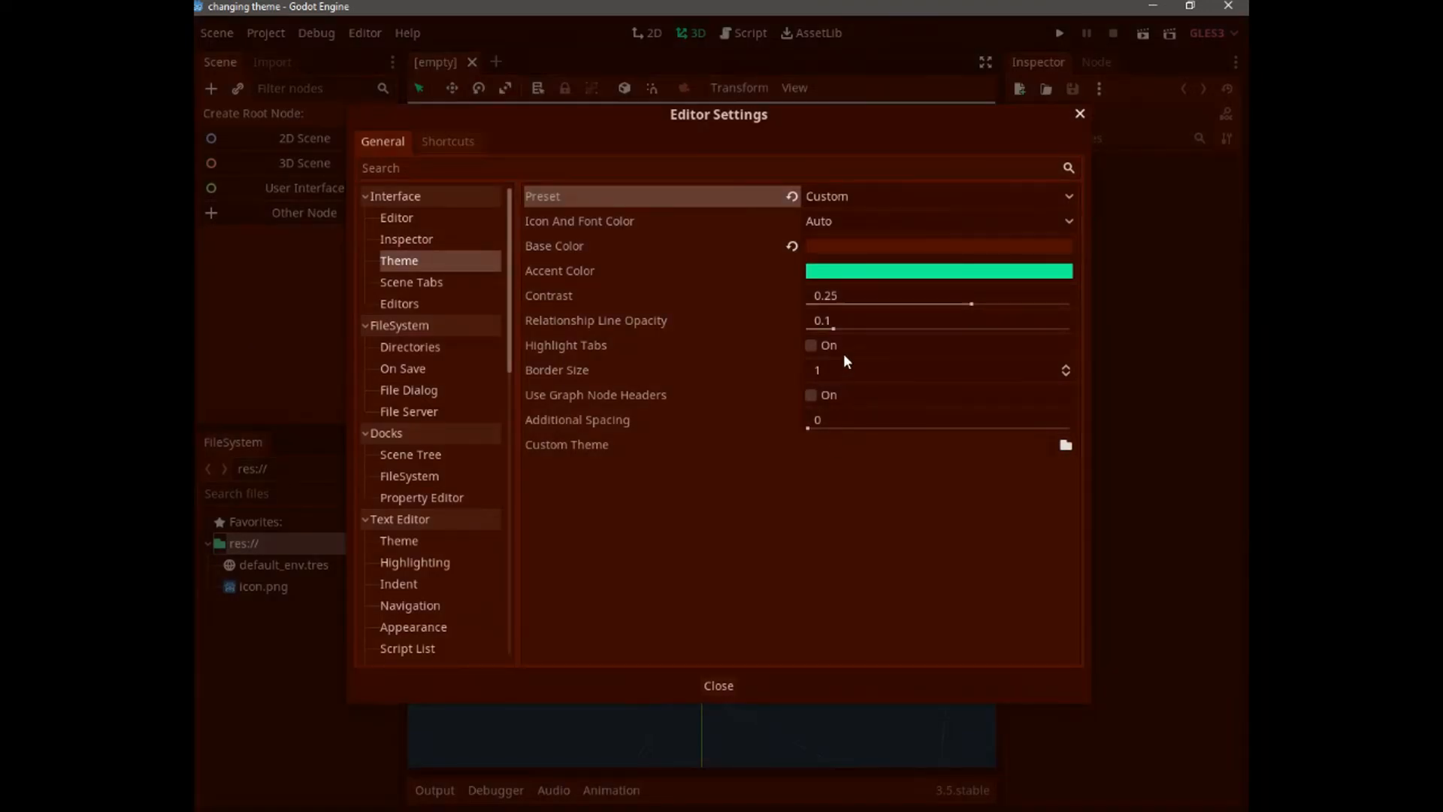
left_click(936, 269)
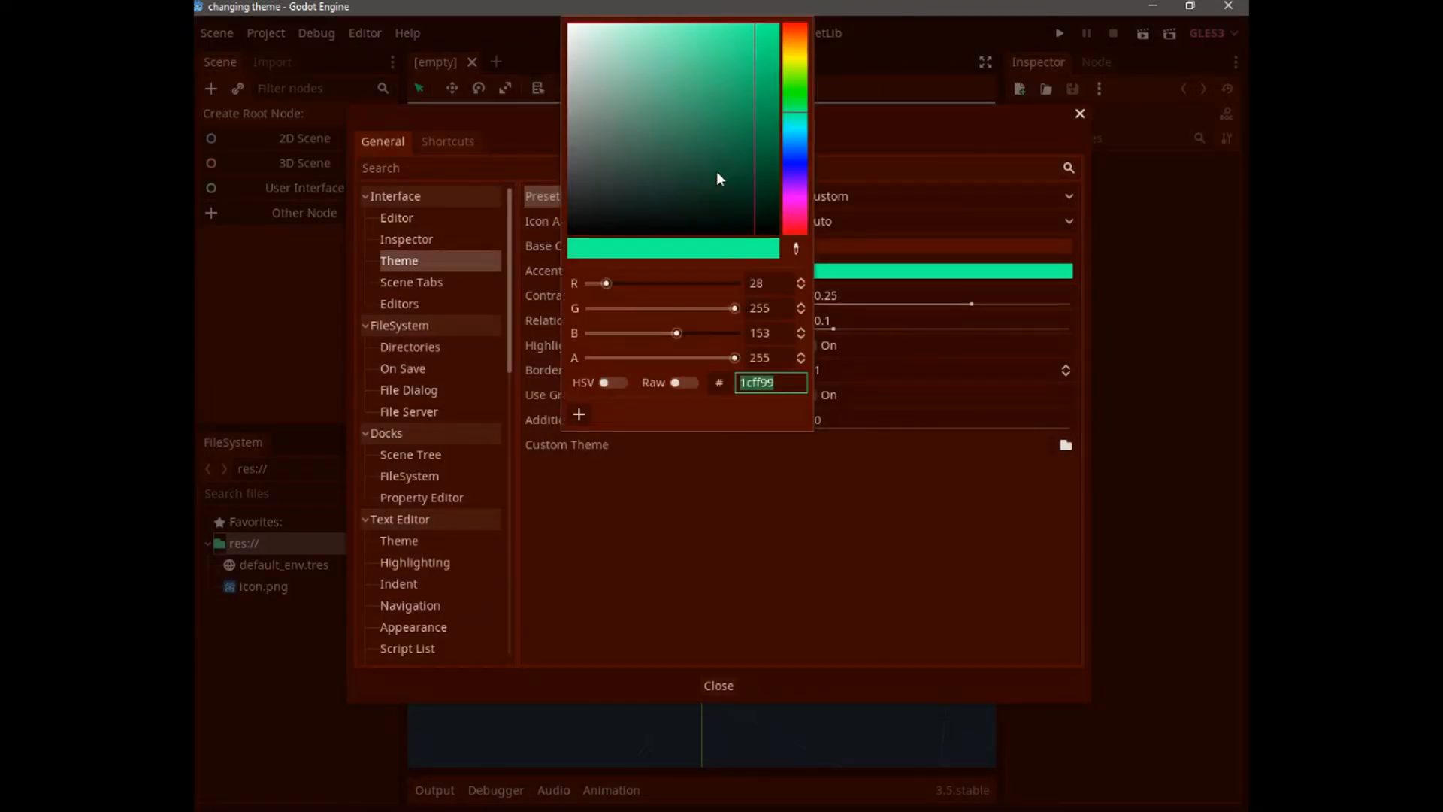
left_click(605, 30)
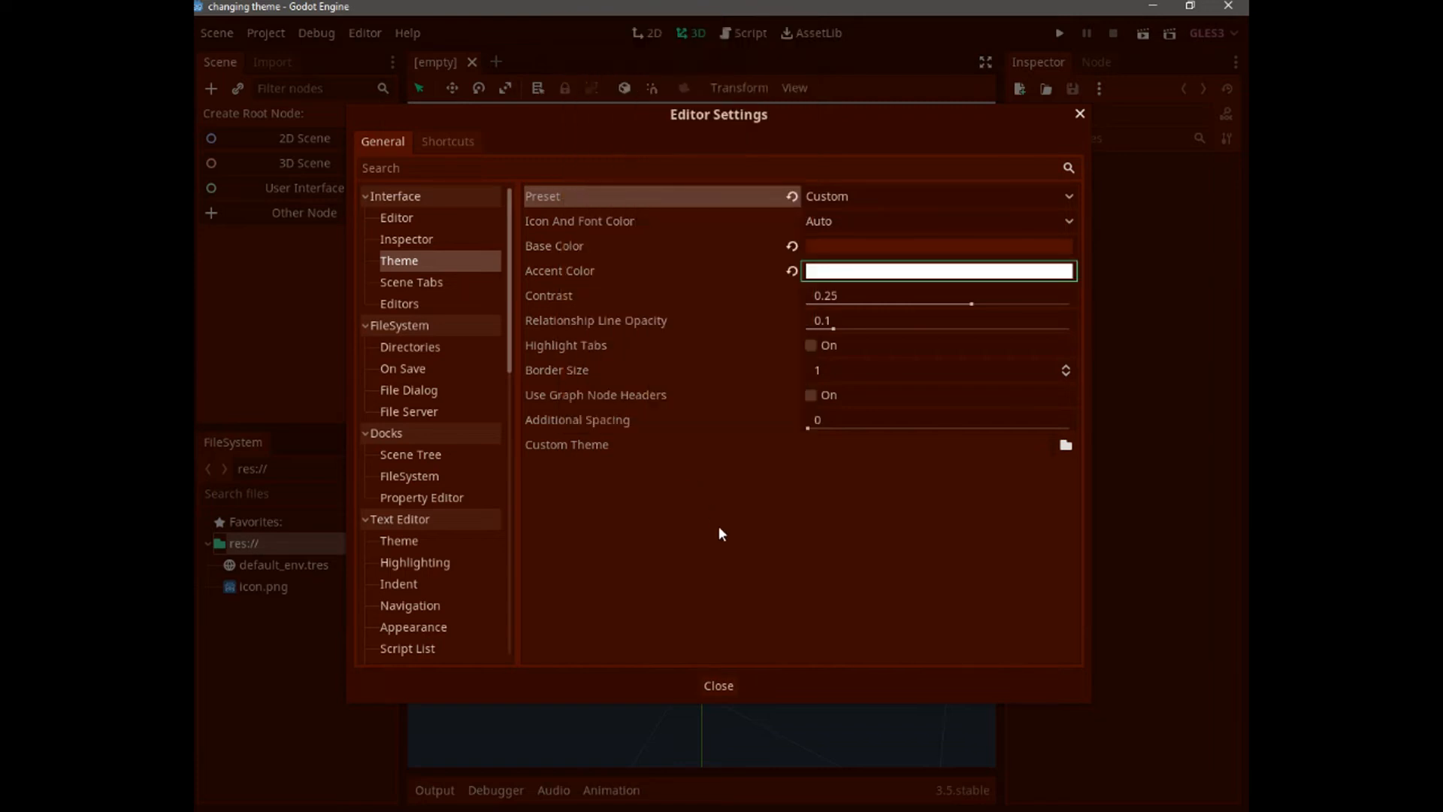
mouse_move(637, 372)
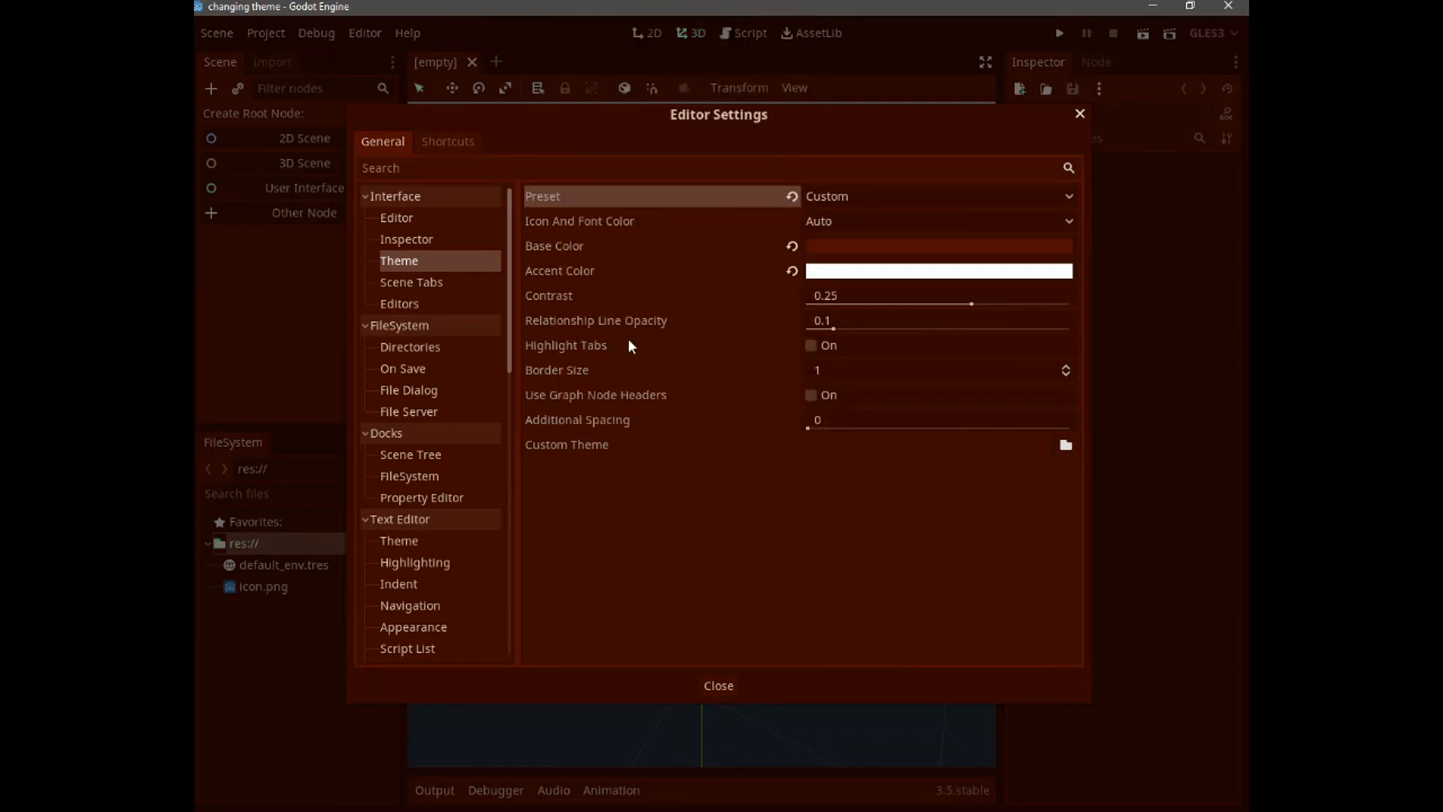
mouse_move(599, 352)
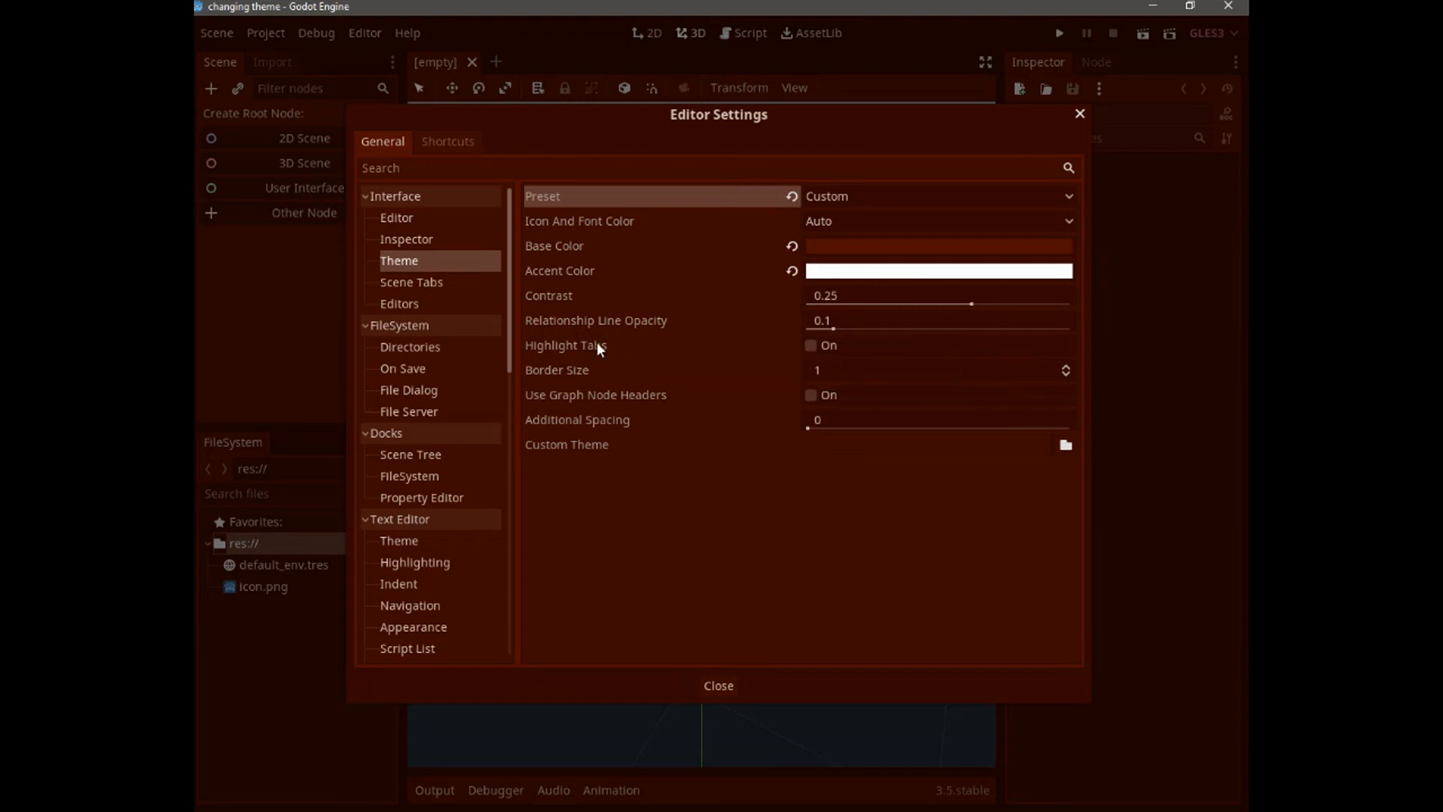
mouse_move(585, 347)
type("1")
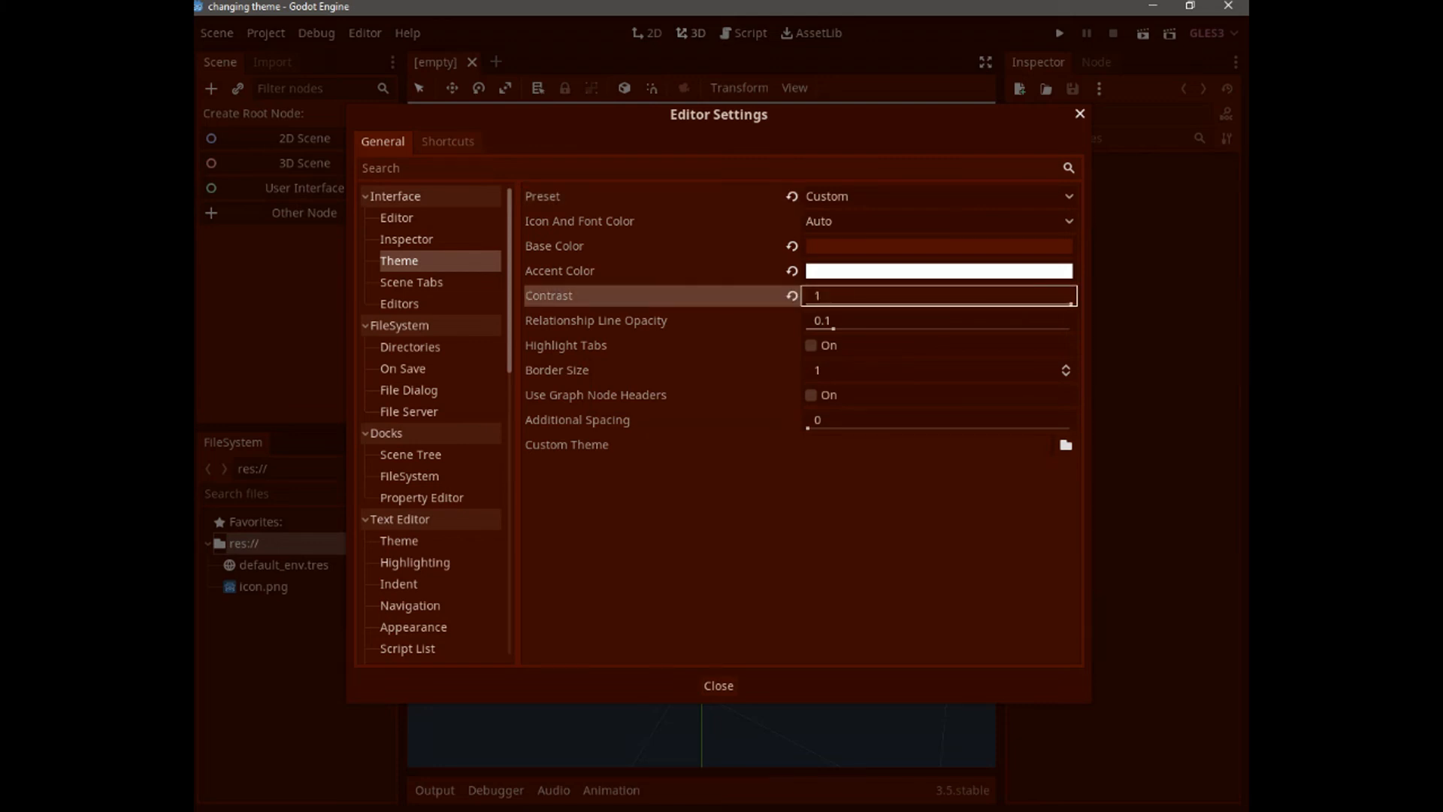
mouse_move(739, 388)
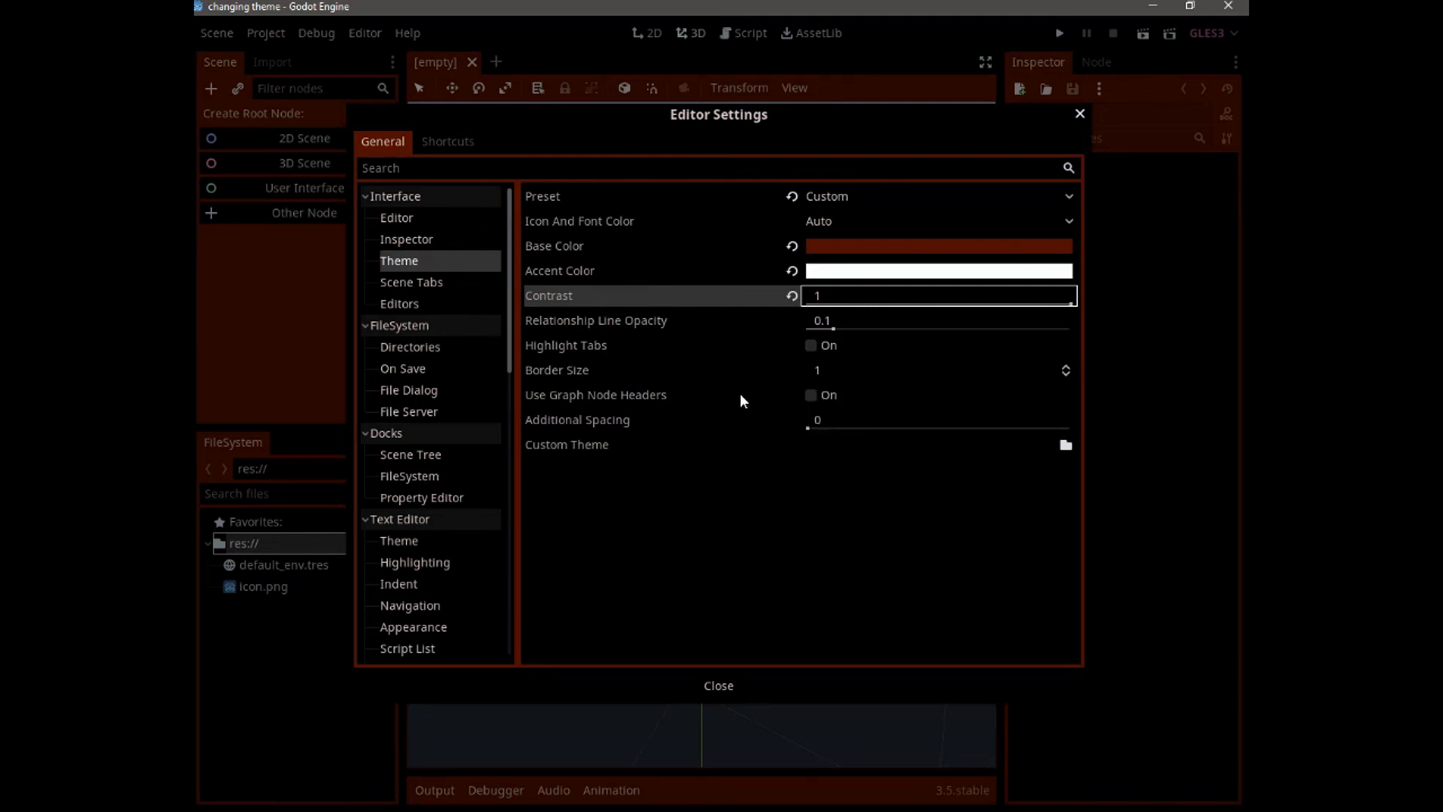
mouse_move(743, 395)
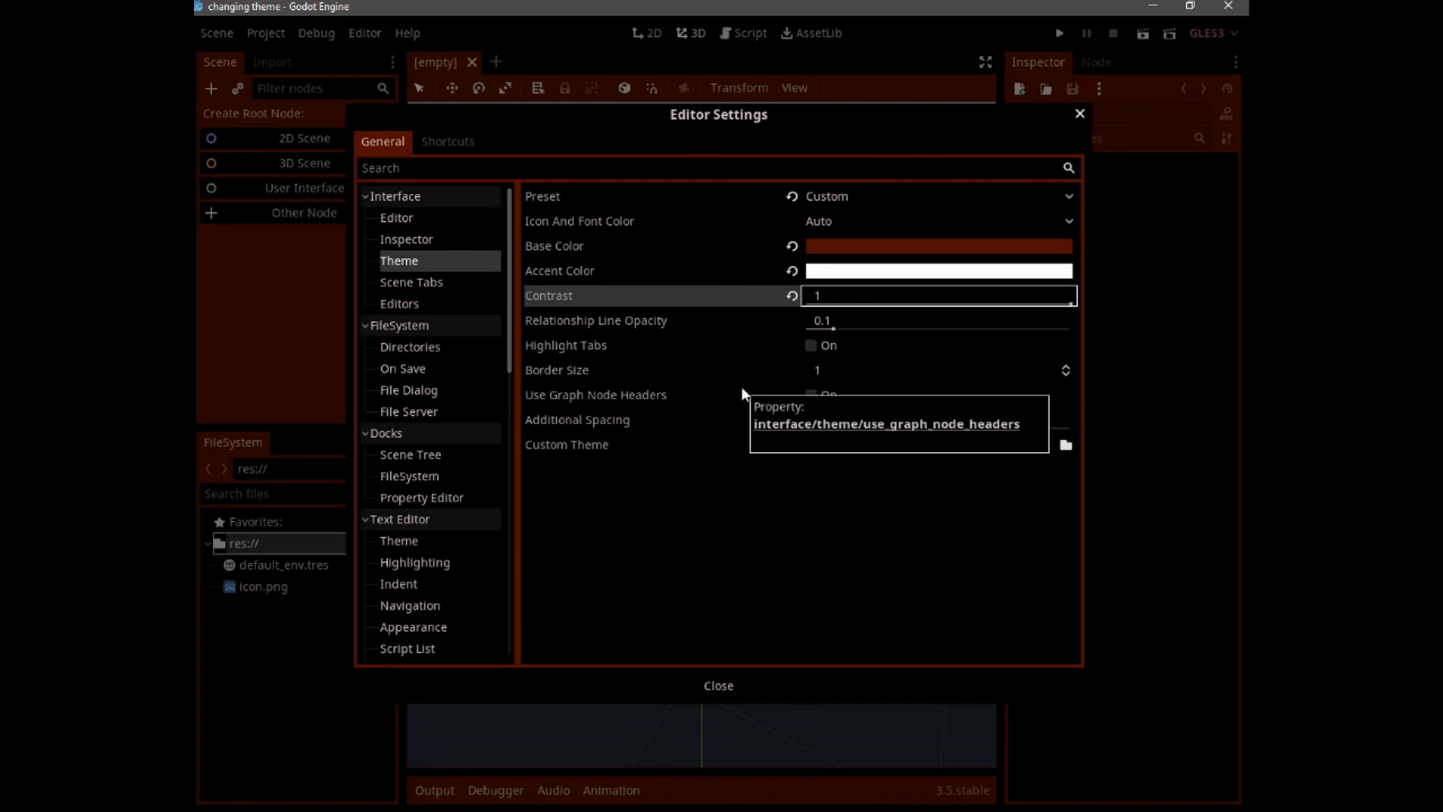
mouse_move(752, 395)
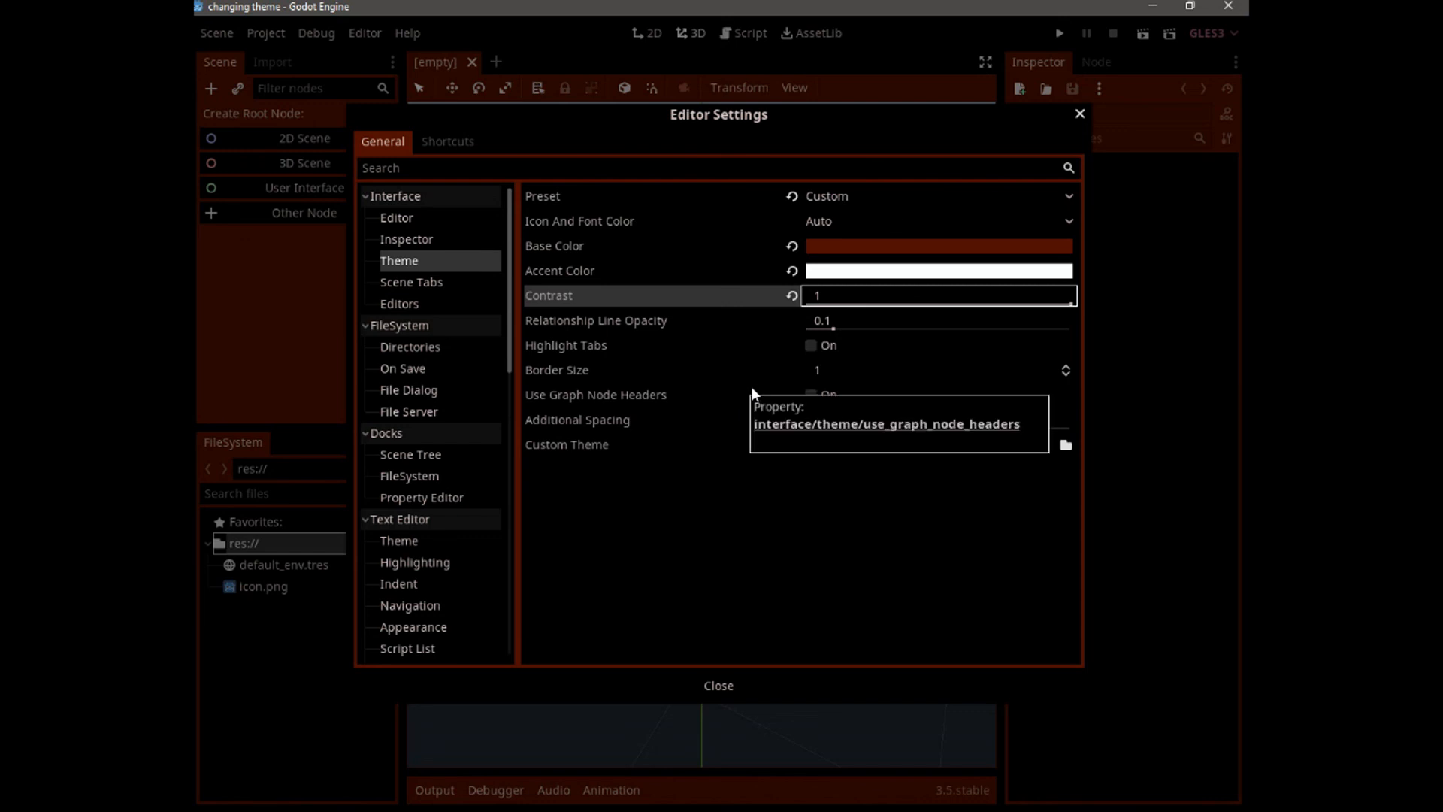